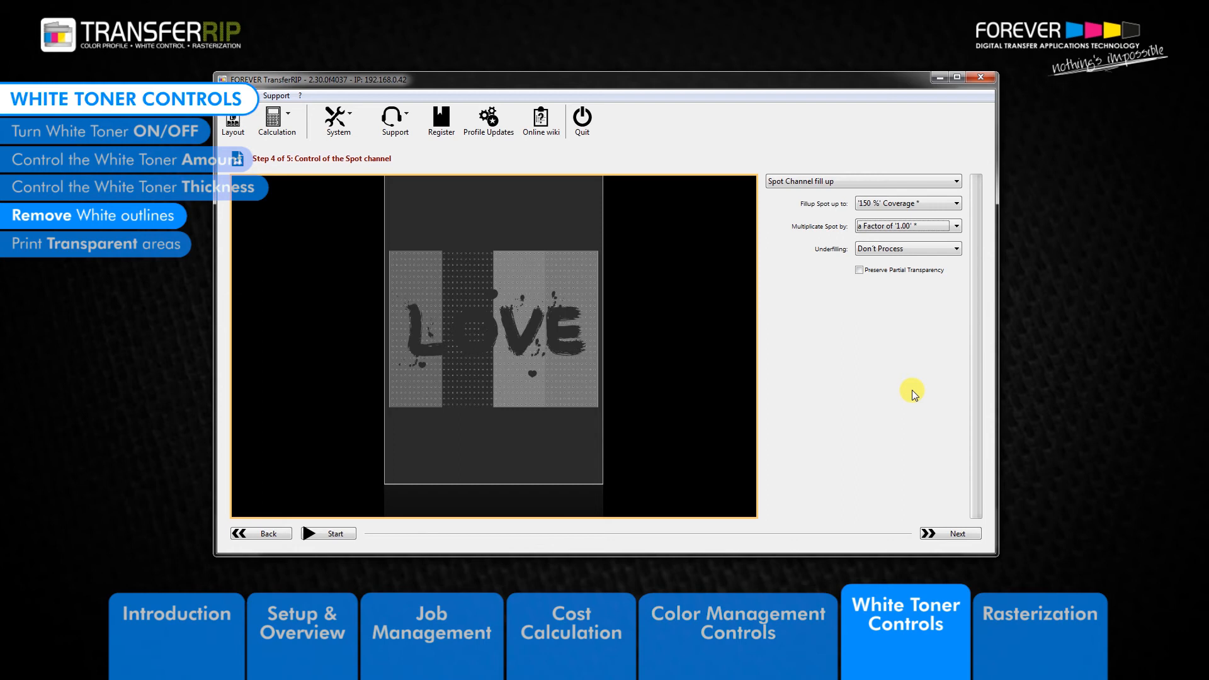
{"action": "mouse_move", "coordinate": [938, 354]}
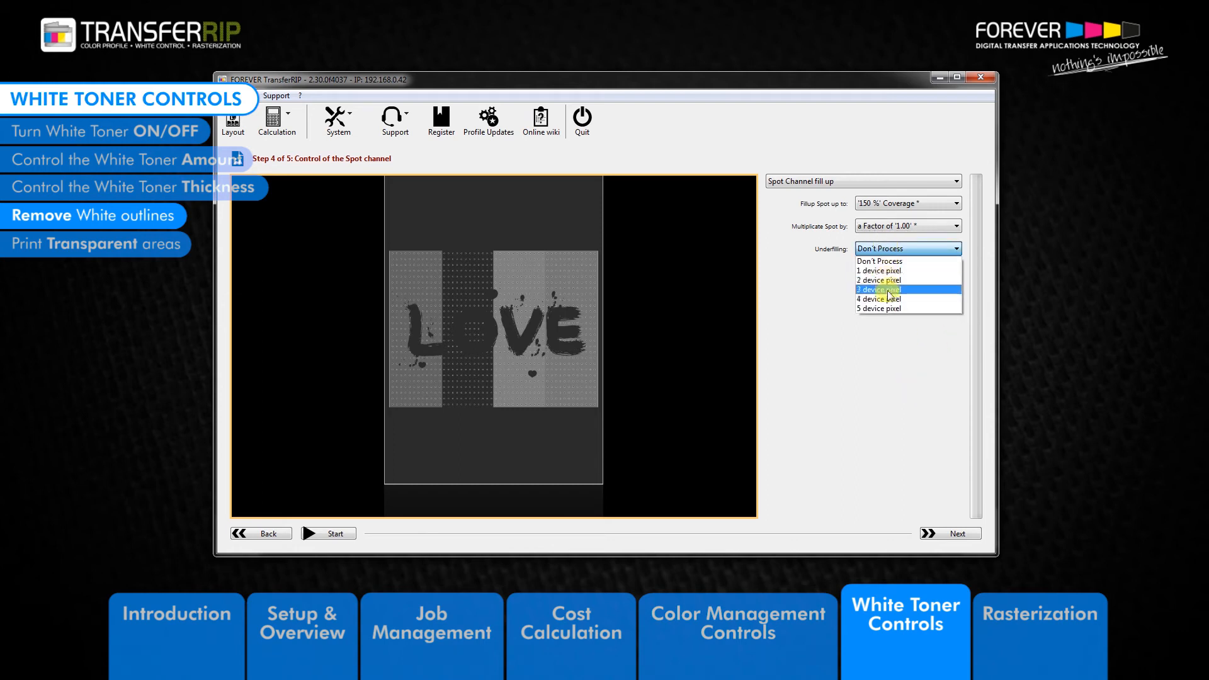
{"action": "mouse_move", "coordinate": [877, 271]}
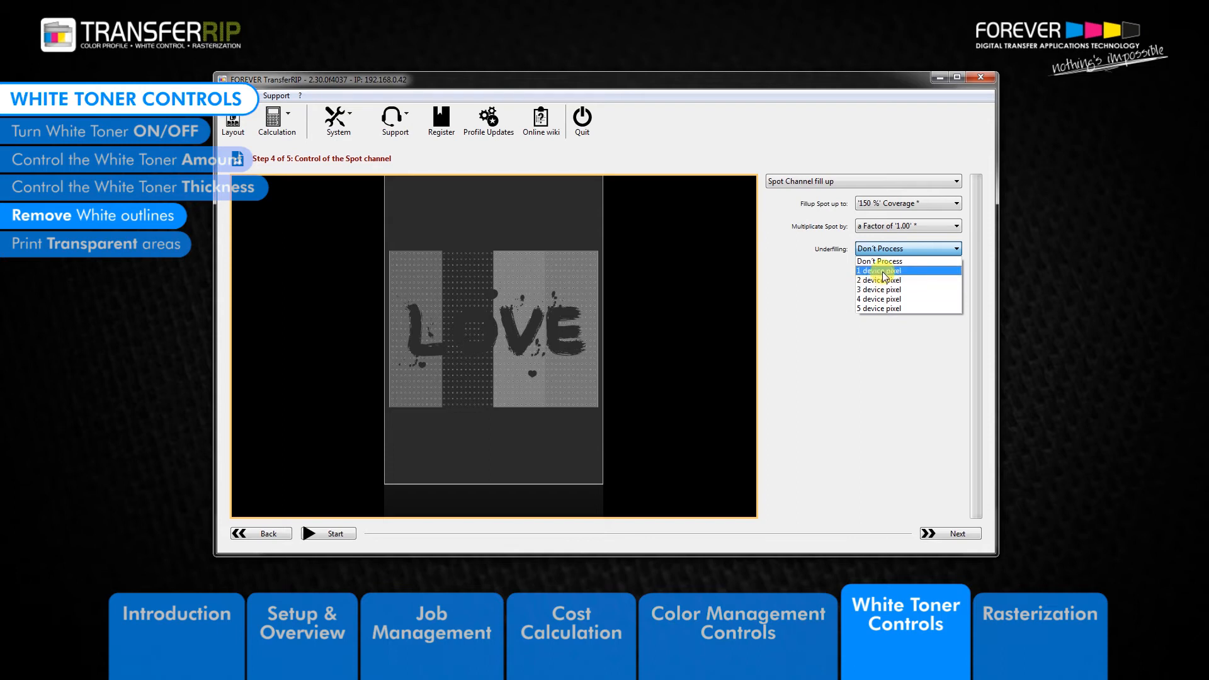
{"action": "mouse_move", "coordinate": [877, 272]}
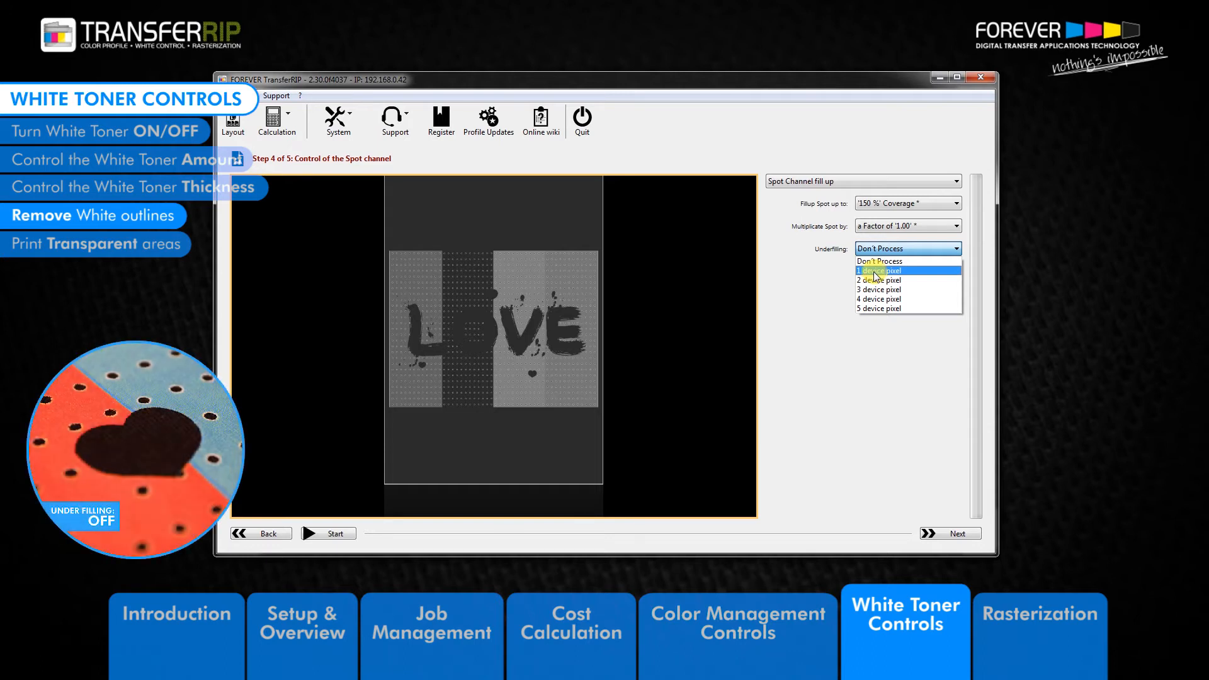
{"action": "mouse_move", "coordinate": [916, 261]}
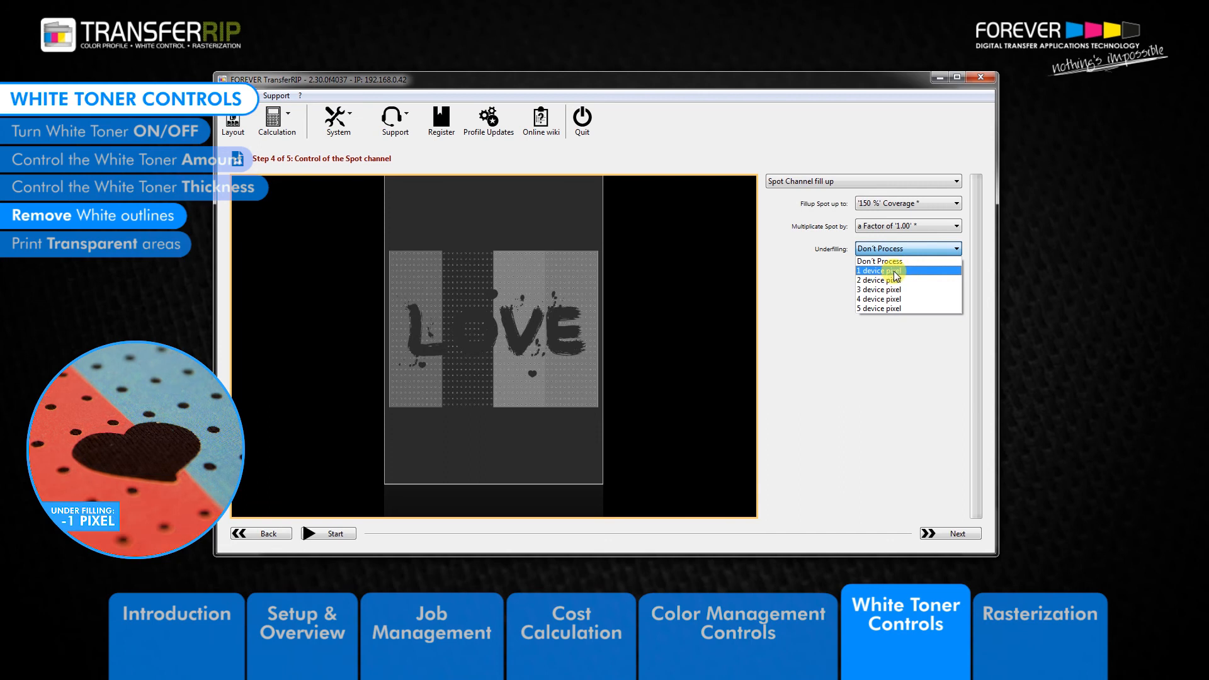
{"action": "mouse_move", "coordinate": [877, 289]}
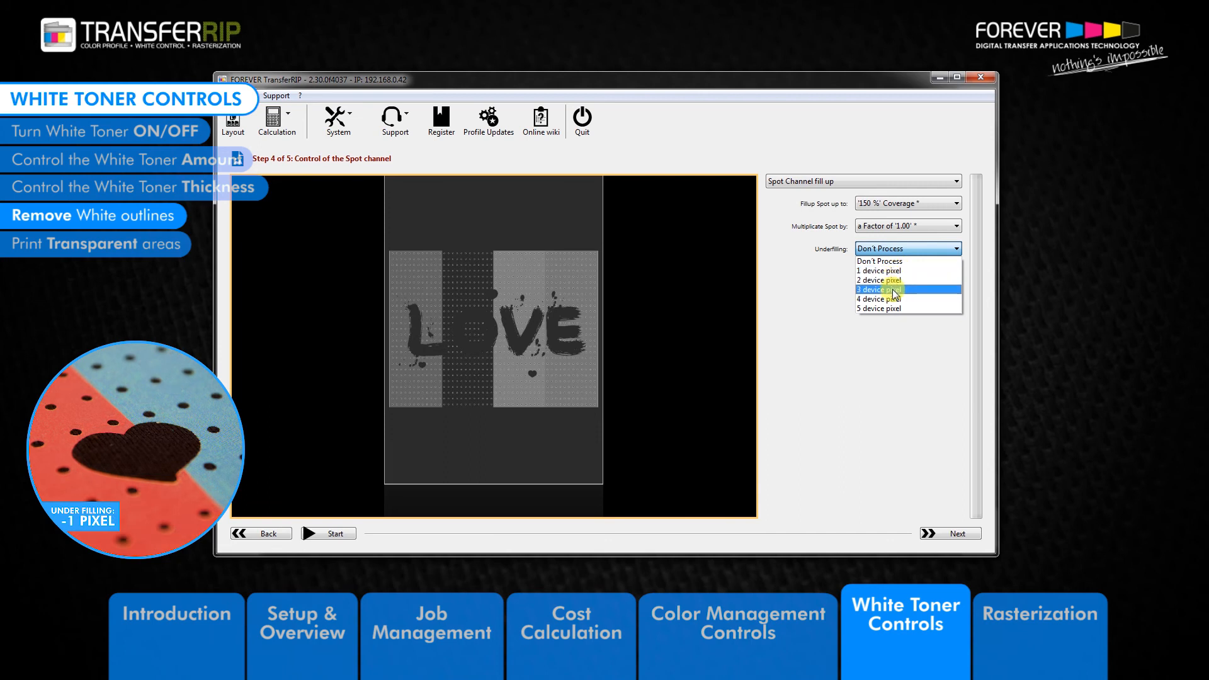
{"action": "mouse_move", "coordinate": [877, 309]}
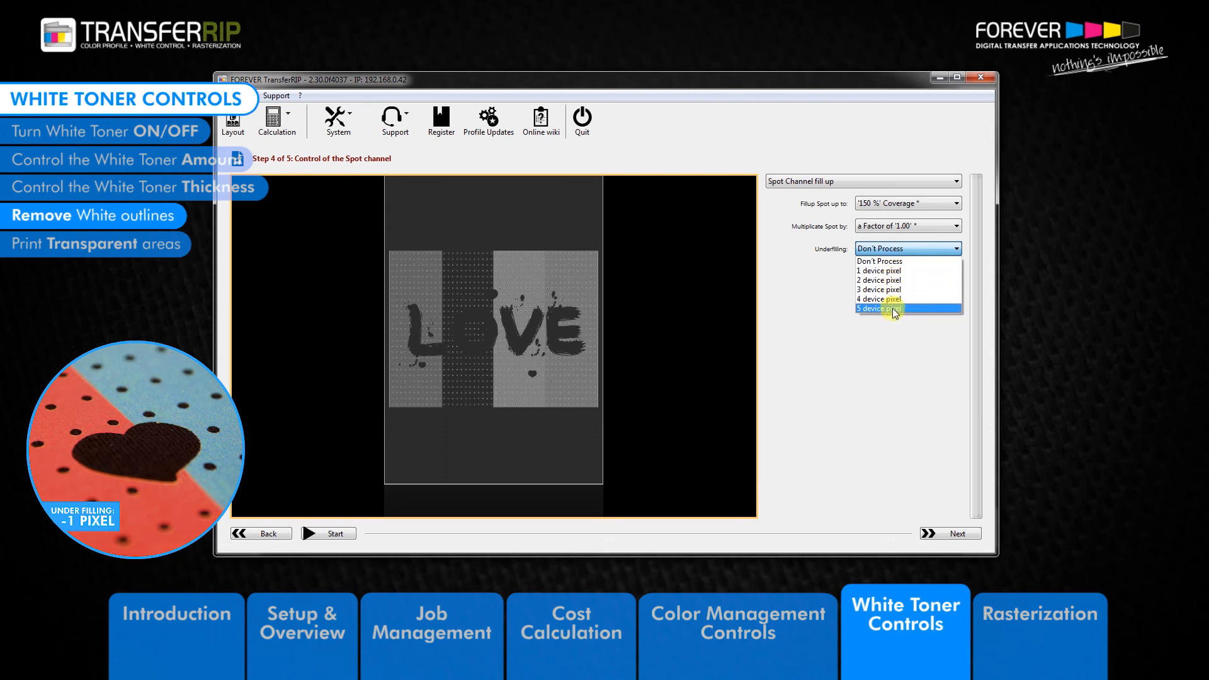
{"action": "mouse_move", "coordinate": [894, 271]}
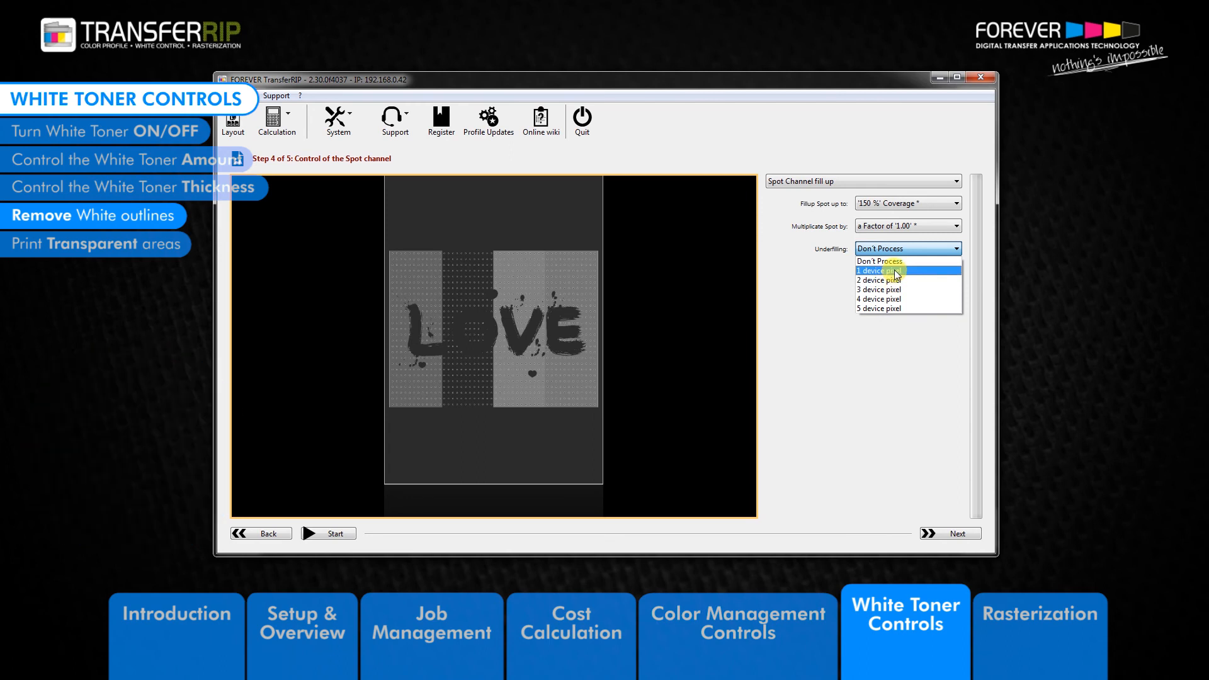
{"action": "mouse_move", "coordinate": [889, 308]}
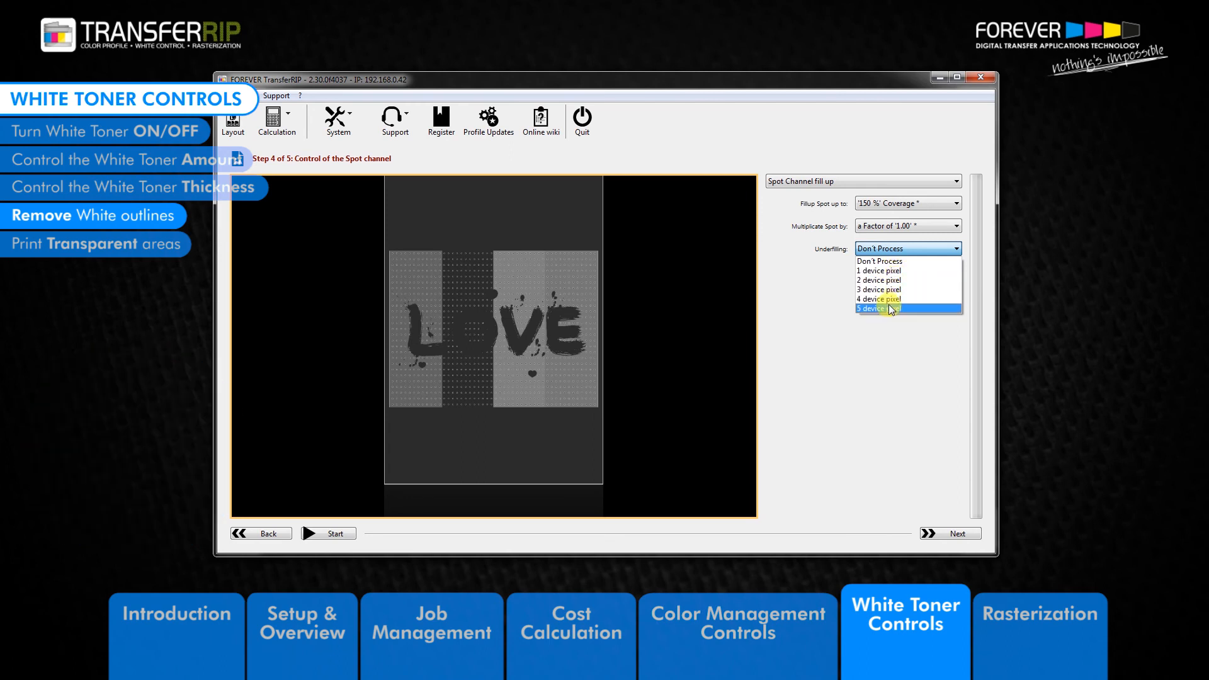